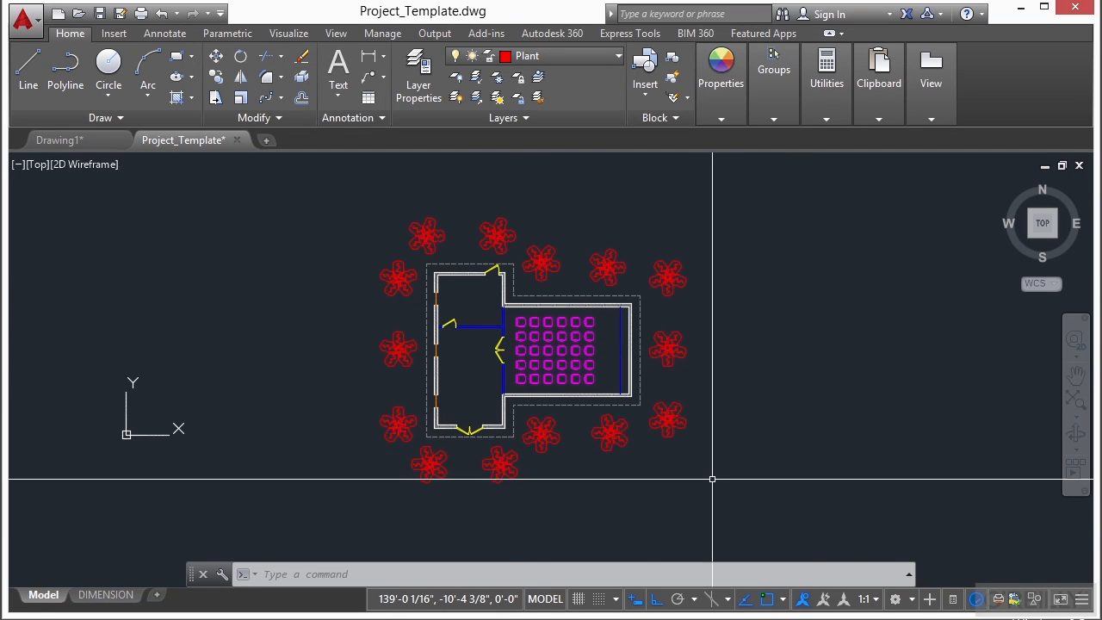
mouse_move(716, 477)
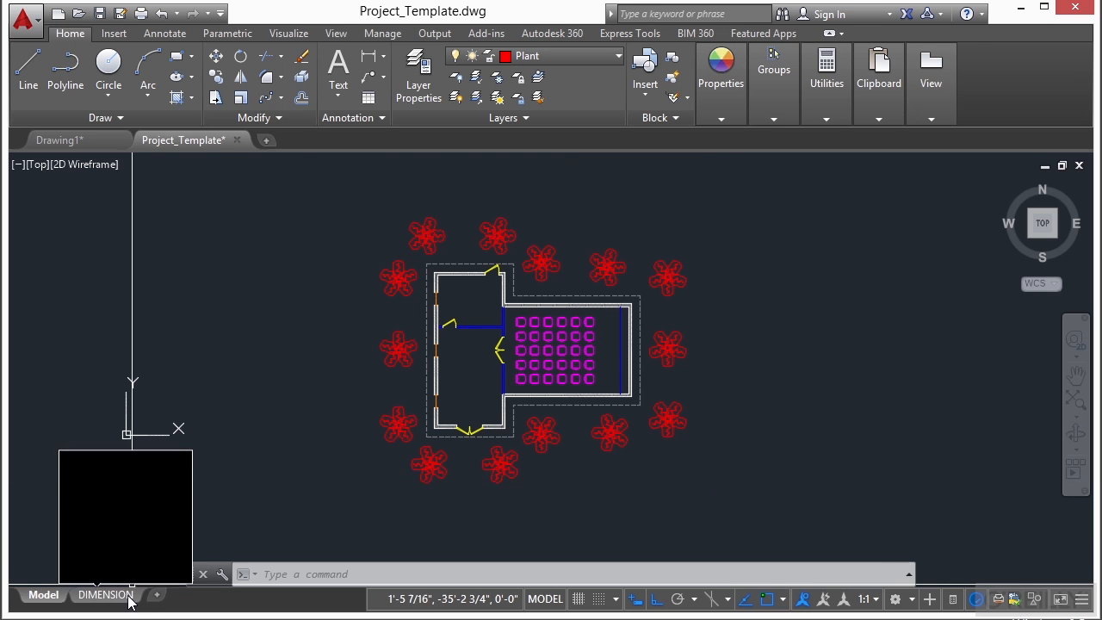
Open the DIMENSION layout tab to see the movie house plan inside its title block.
click(104, 594)
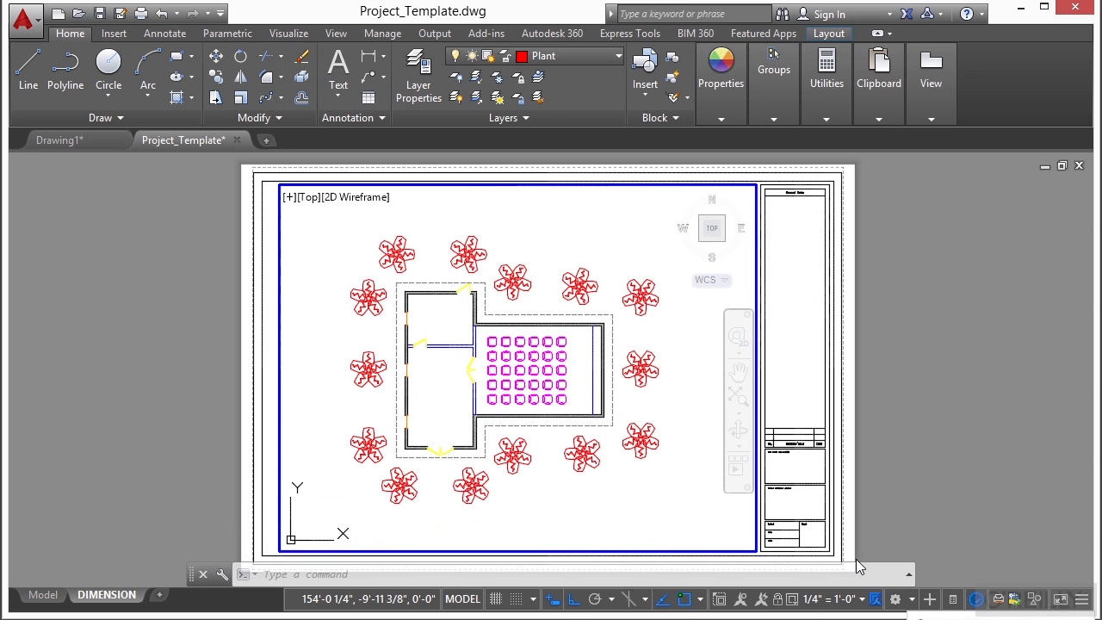
mouse_move(858, 598)
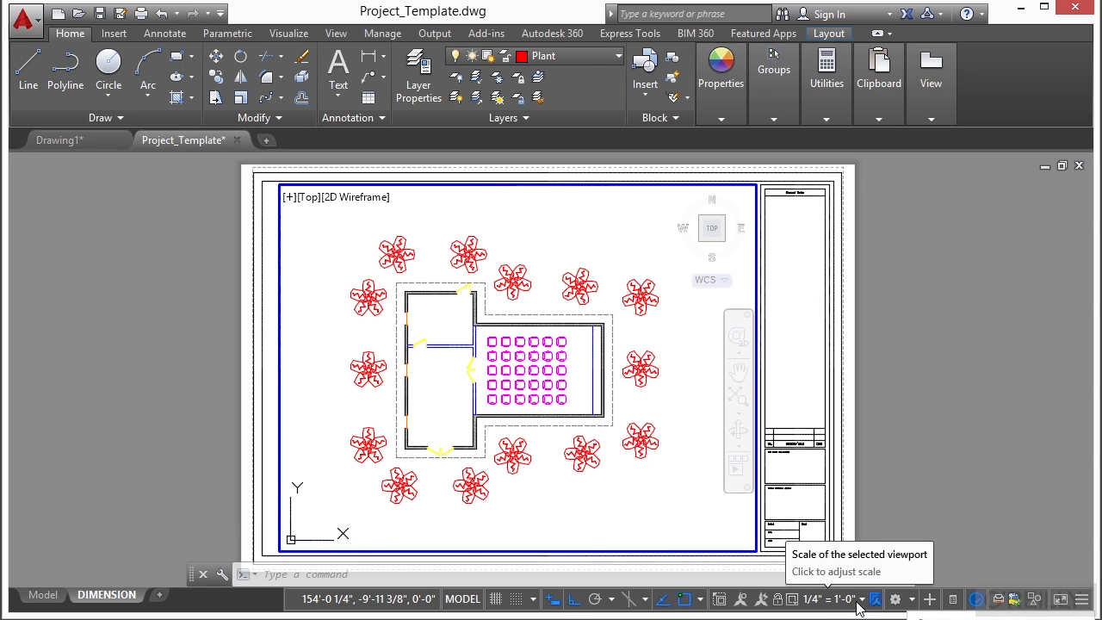
Set the floor plan viewport scale to 1/4" = 1'-0".
click(860, 598)
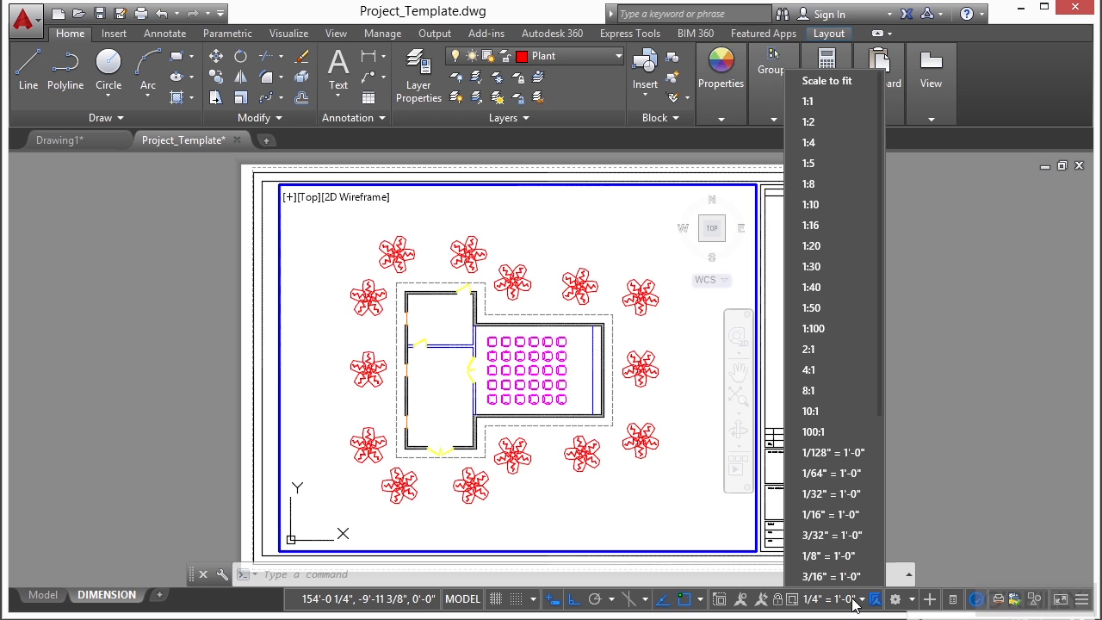
mouse_move(841, 534)
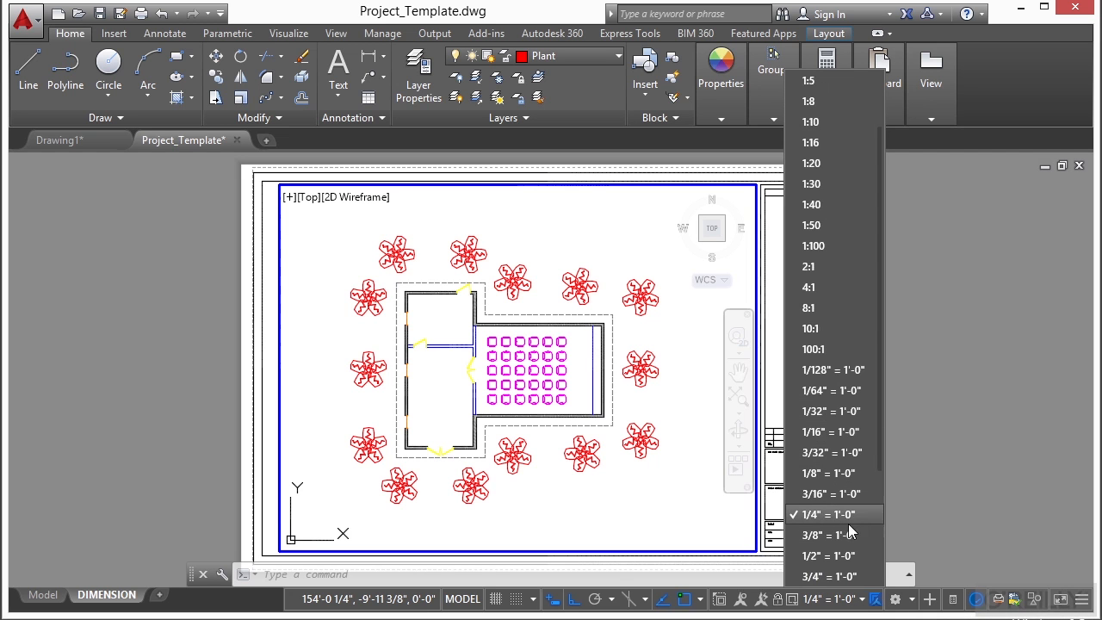
click(828, 514)
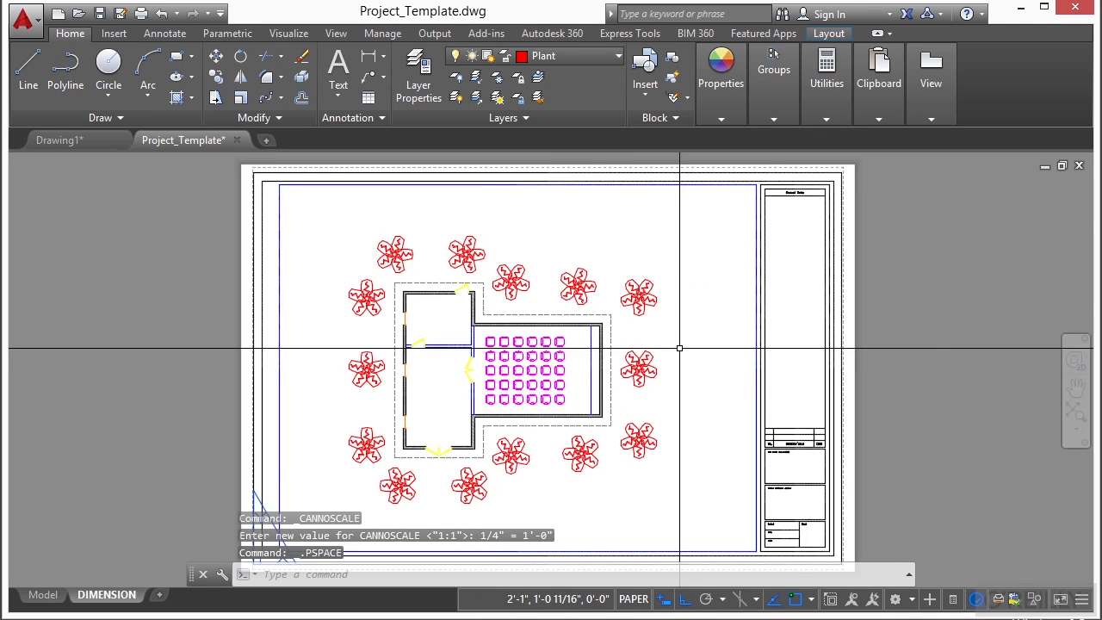
mouse_move(763, 358)
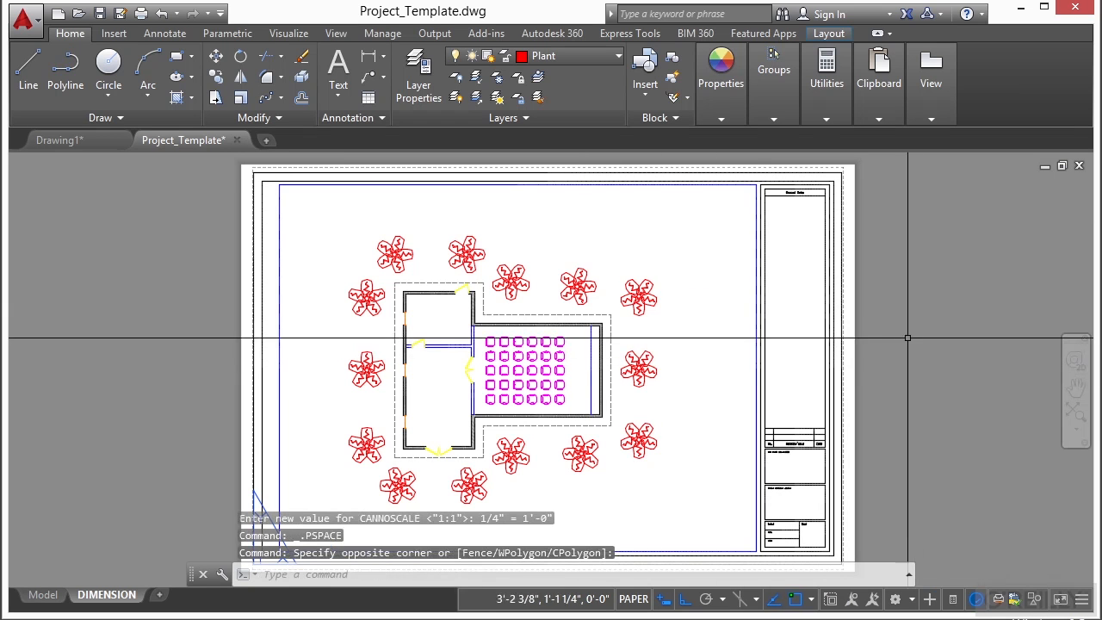
mouse_move(428, 308)
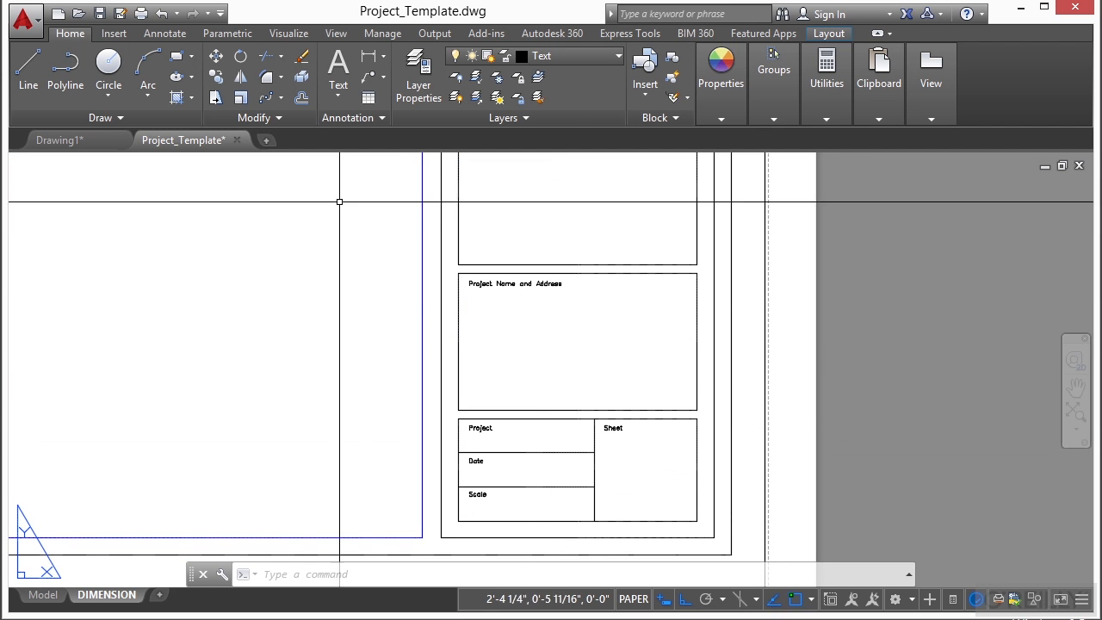
Write 'MOVIE HOUSE' in the Title text style in the Project Name box, centred.
click(162, 33)
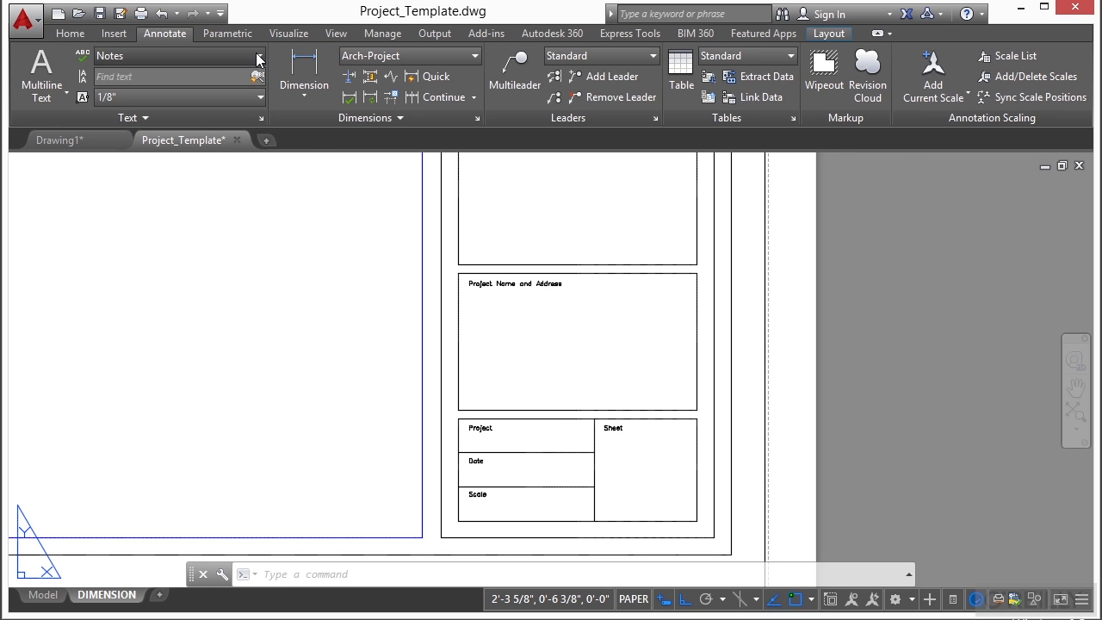
click(259, 55)
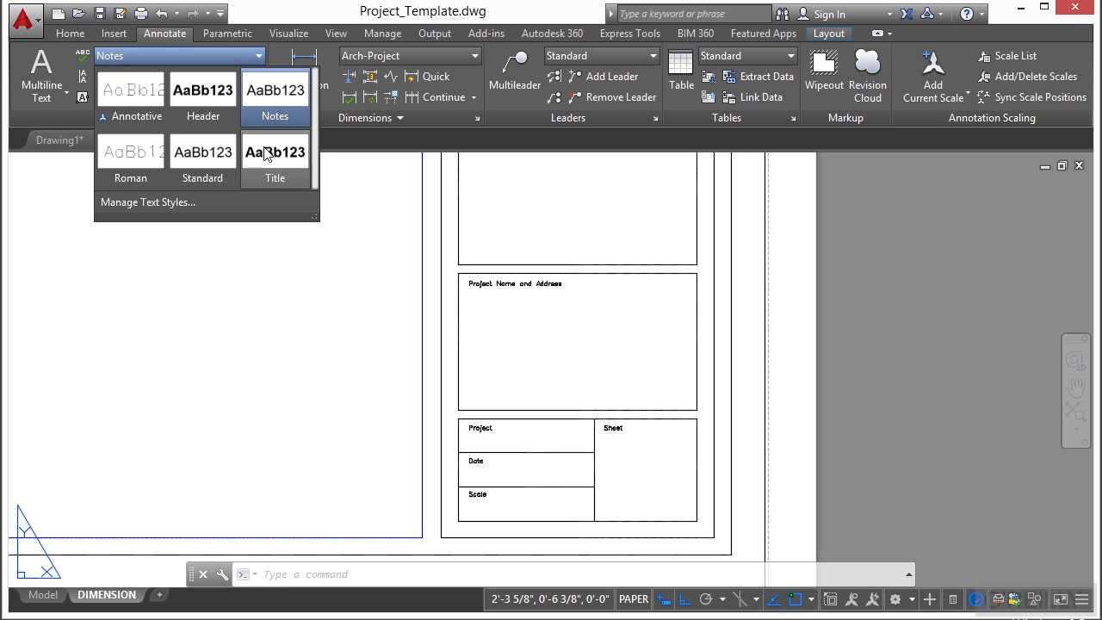
click(275, 151)
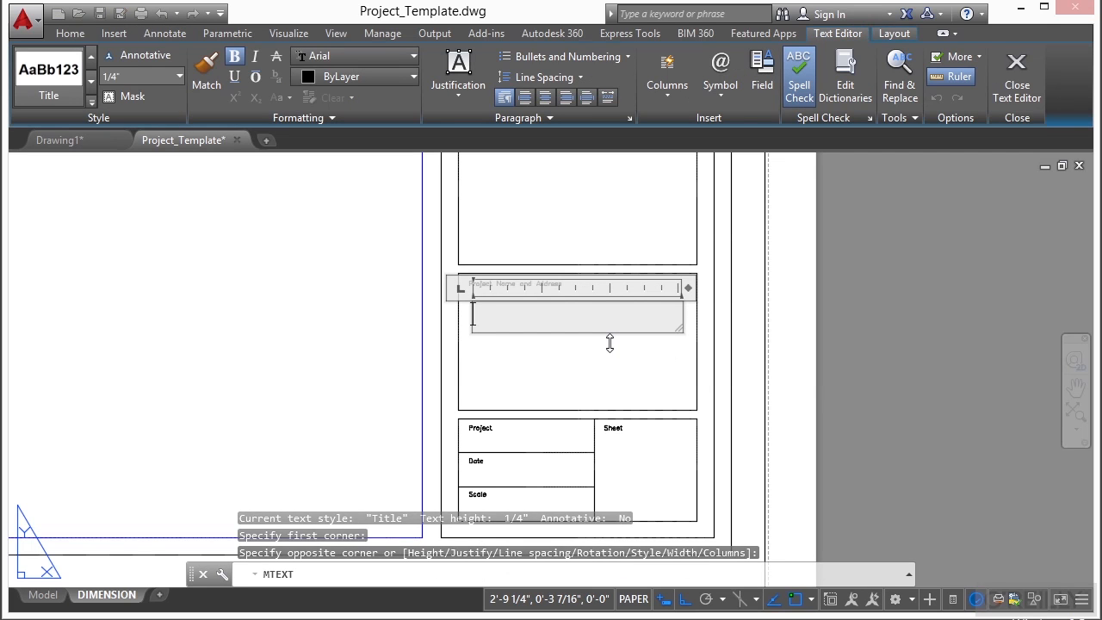
text(MOVIE H)
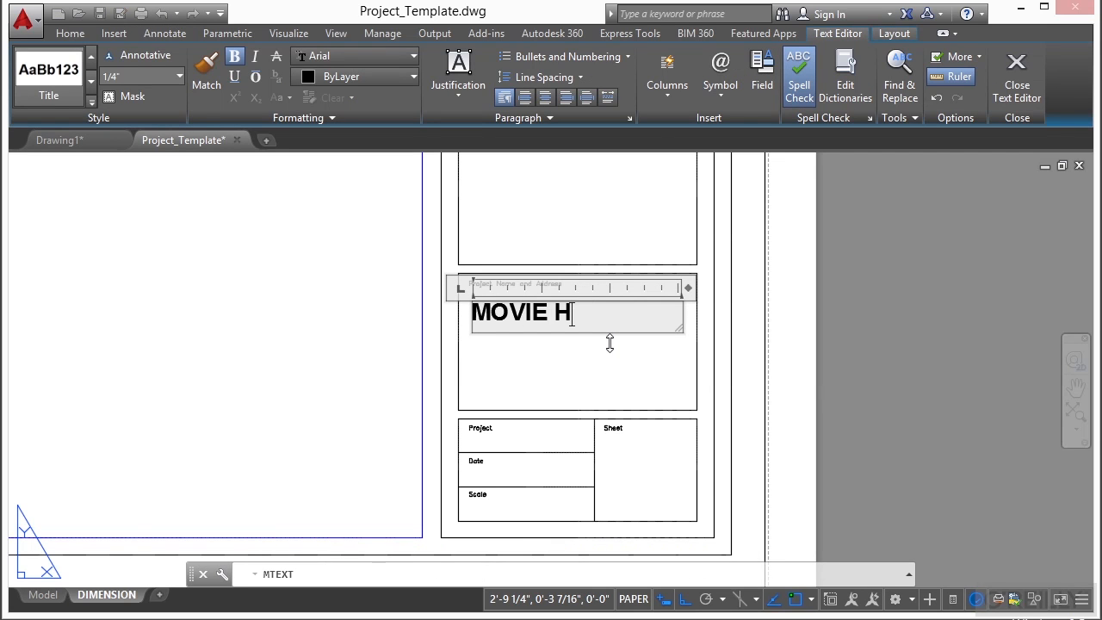
text(OUSE)
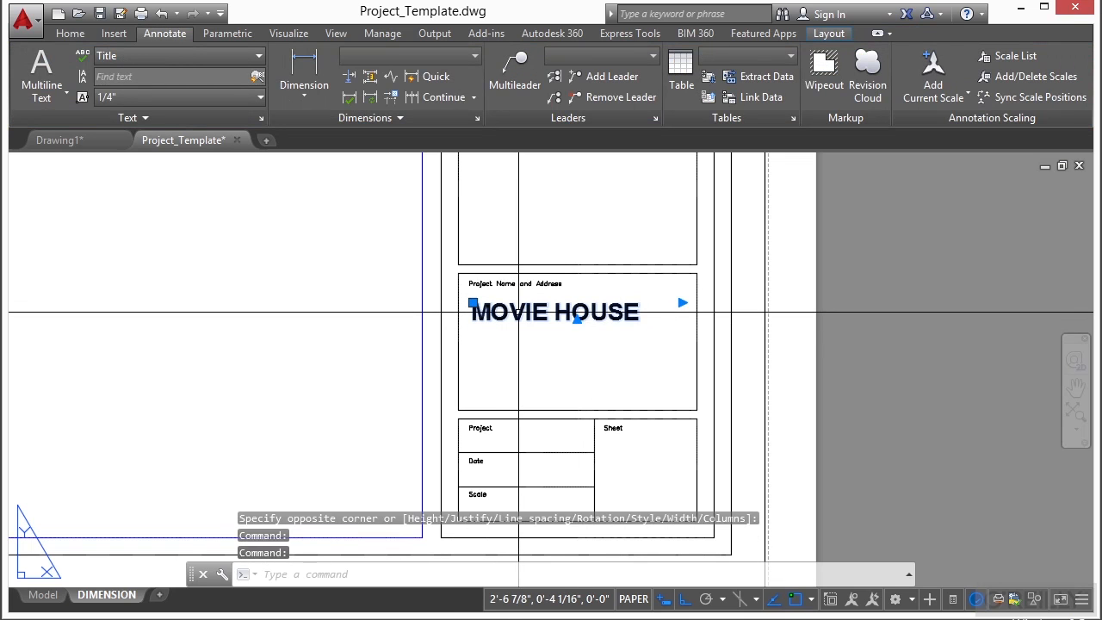
double_click(555, 312)
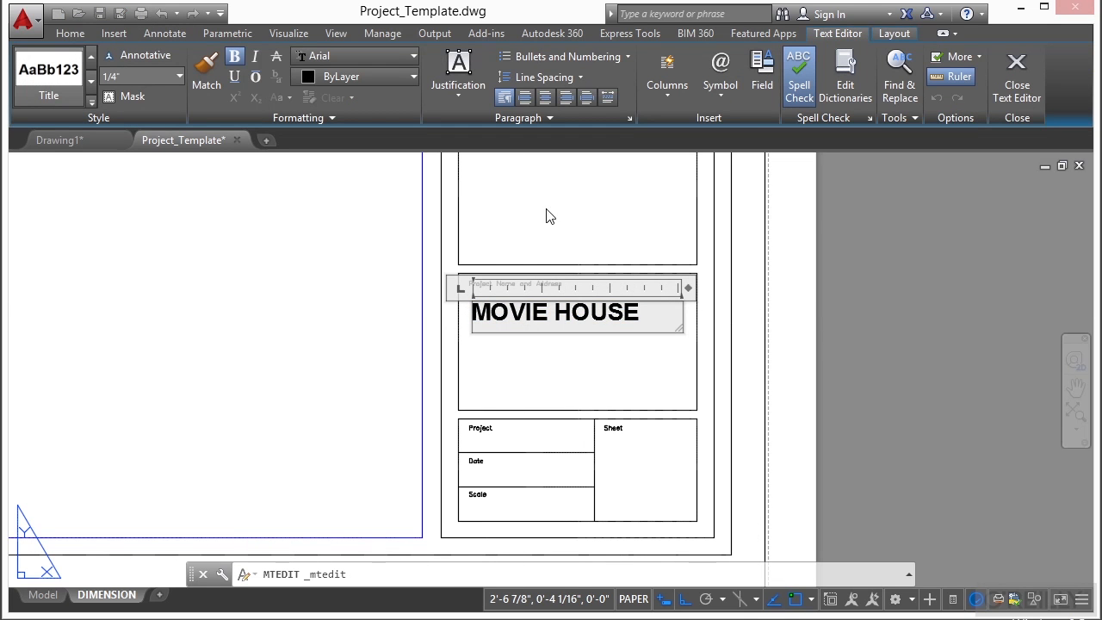
mouse_move(613, 311)
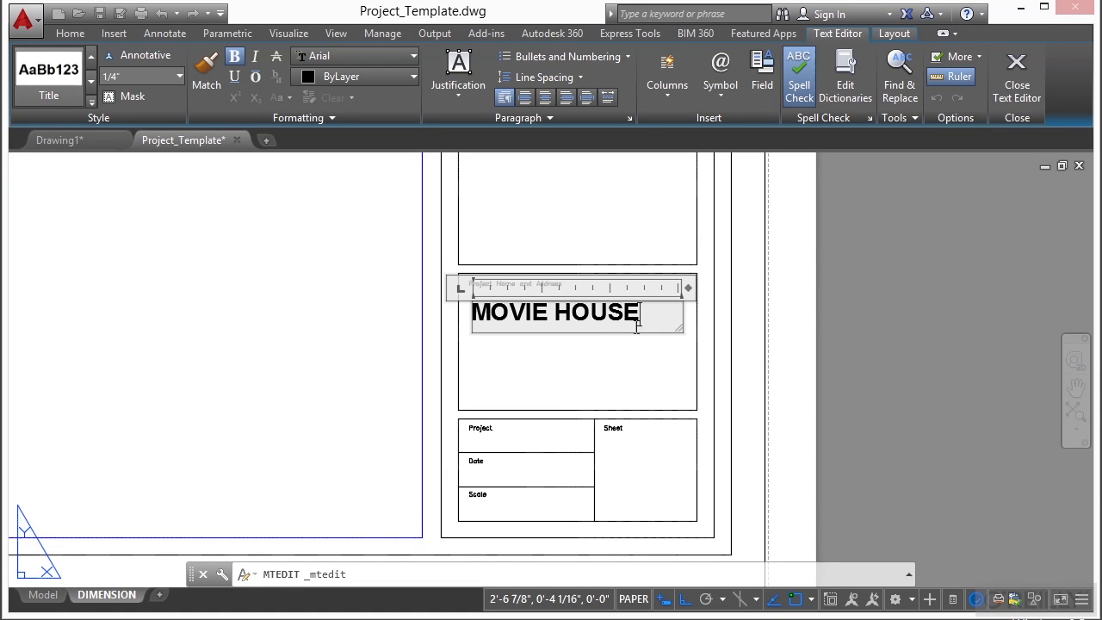
triple_click(552, 312)
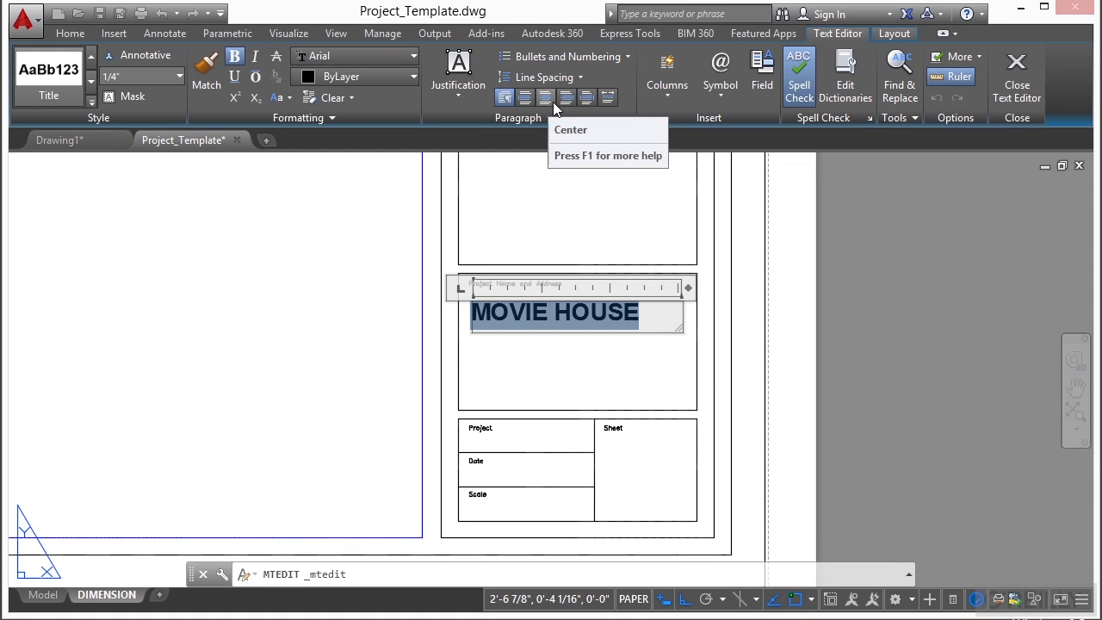
click(526, 97)
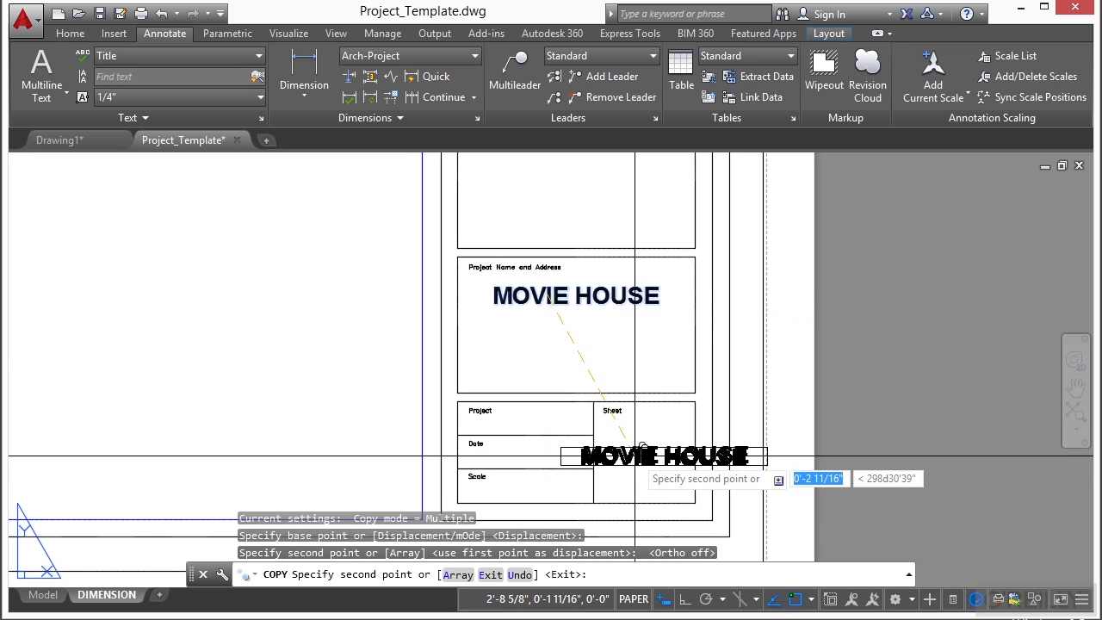
Copy the title into the Sheet box, change it to '1', and centre it there.
click(637, 461)
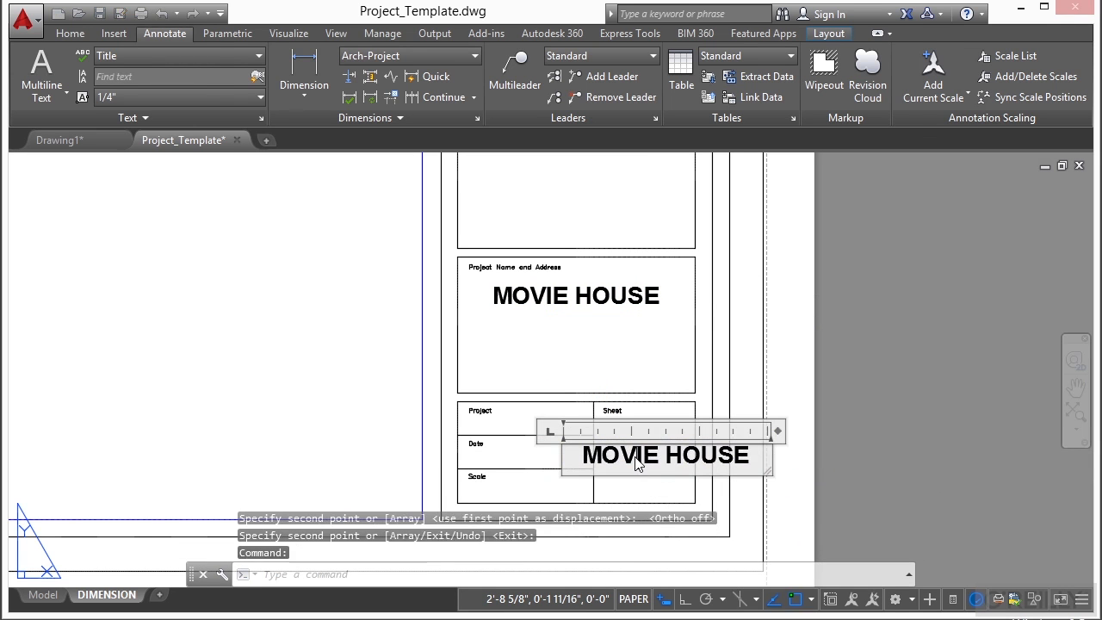
double_click(665, 455)
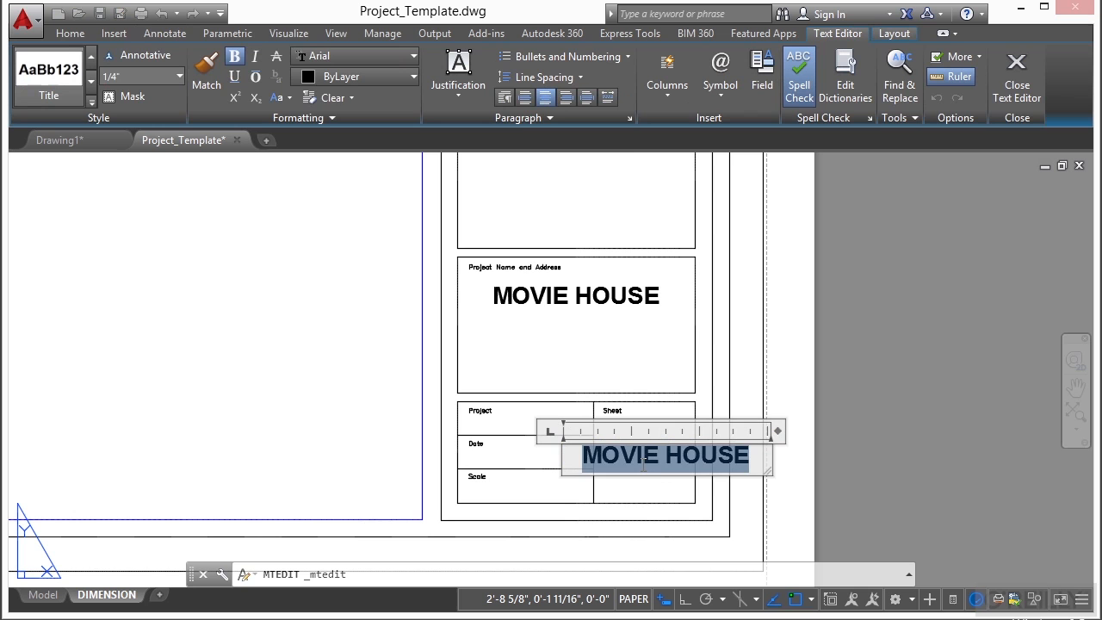
text(1)
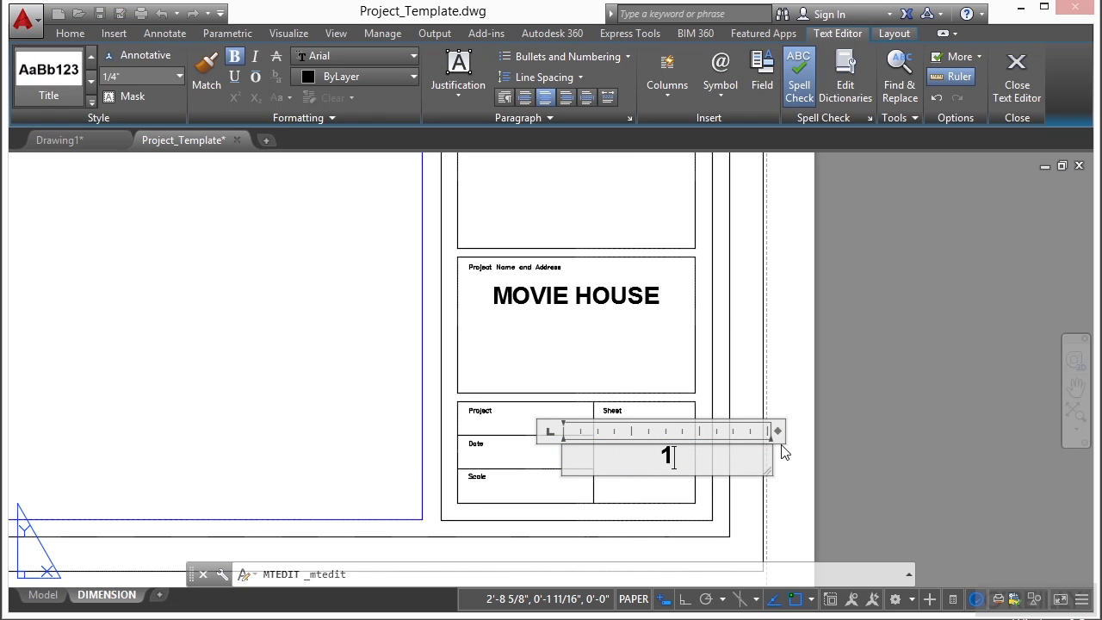
drag(777, 430, 695, 431)
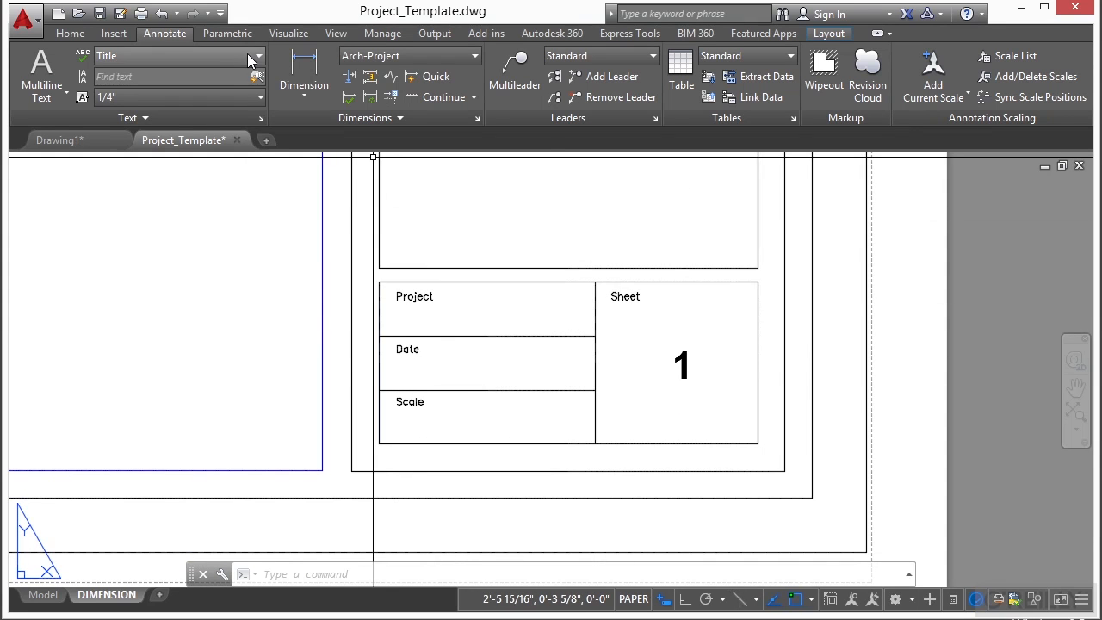
Enter the date 2014-04-25 in the title block's Date field using the Notes style.
click(261, 55)
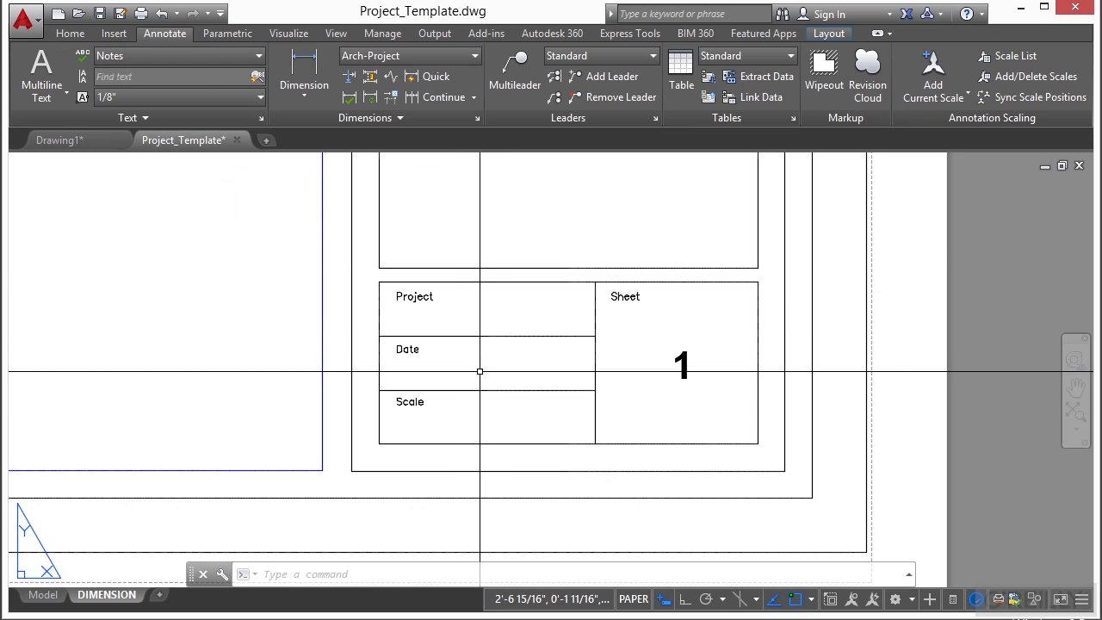
click(41, 73)
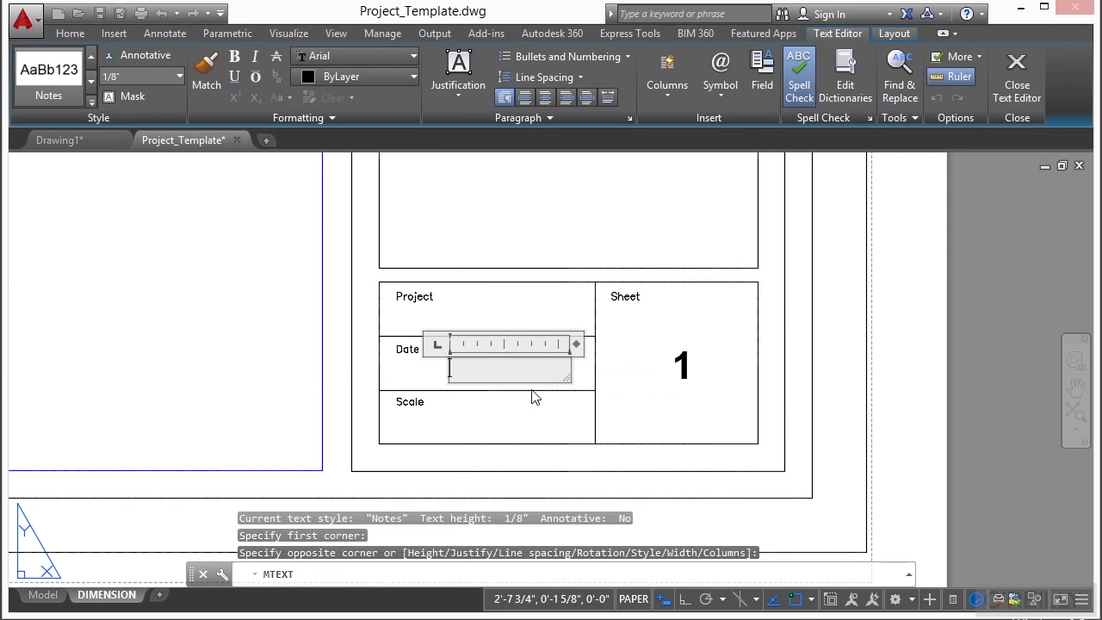
text(2014)
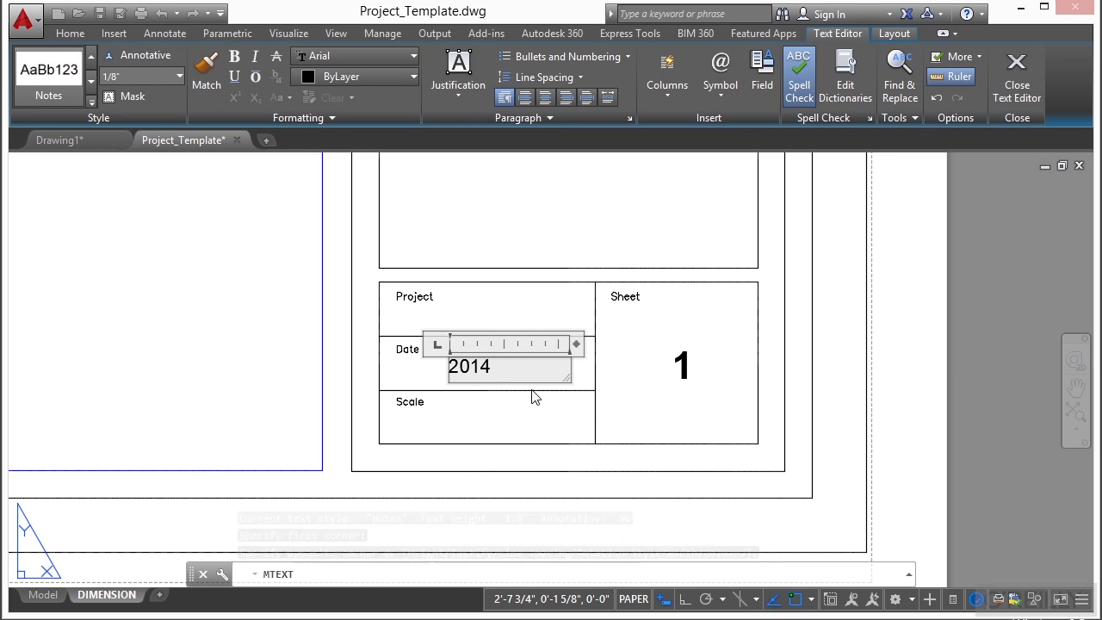
text(-04-25)
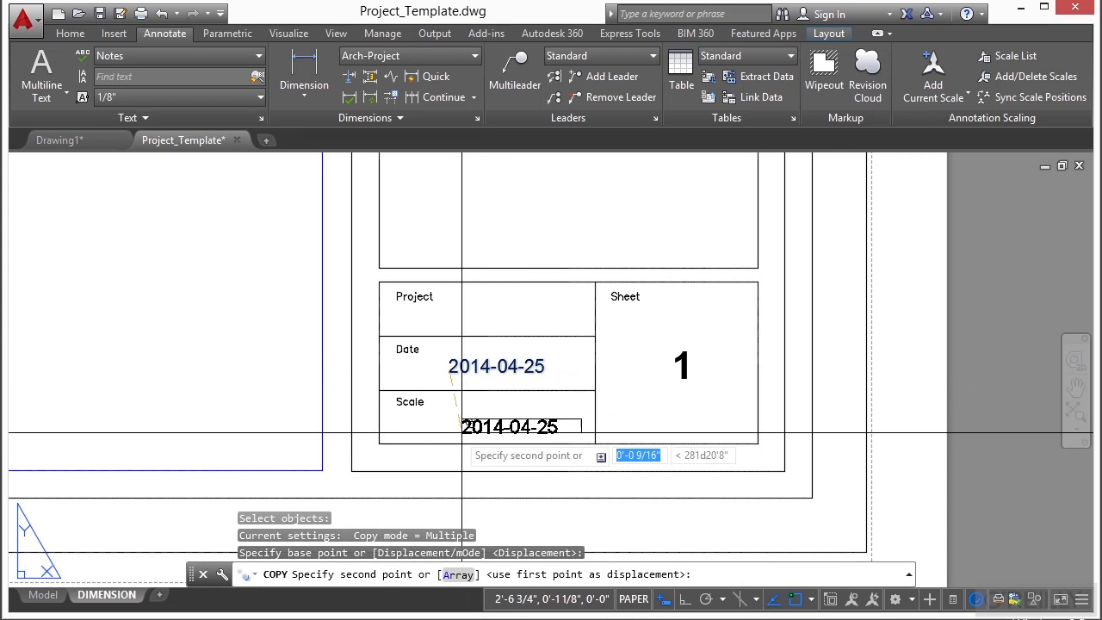
Change the copied text in the Scale box to 1/4"=1'-0".
double_click(494, 422)
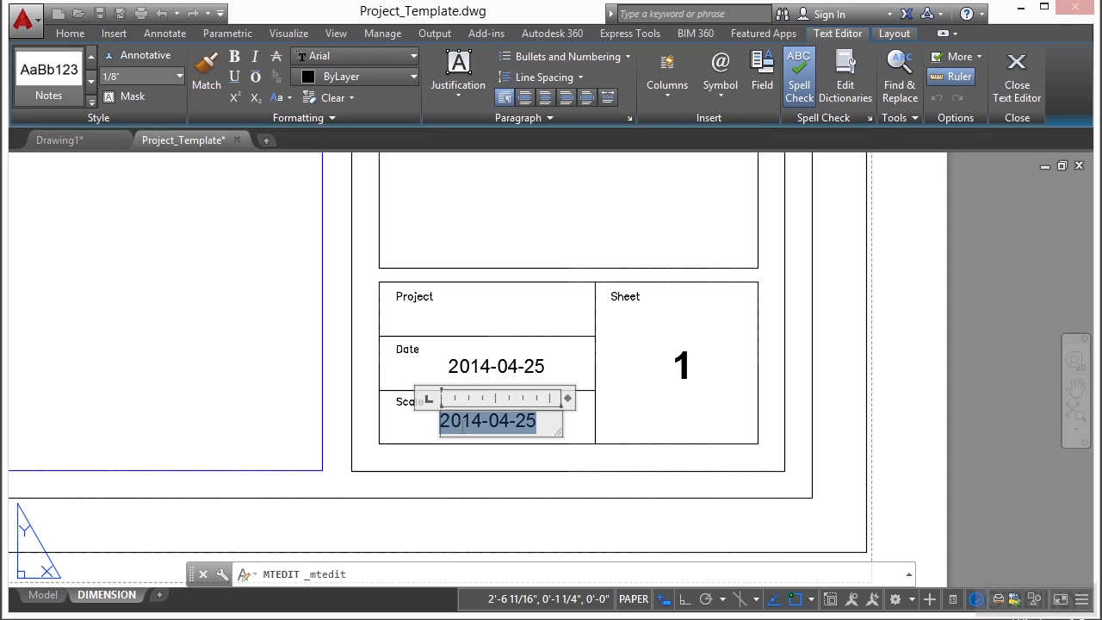
text(1"=4')
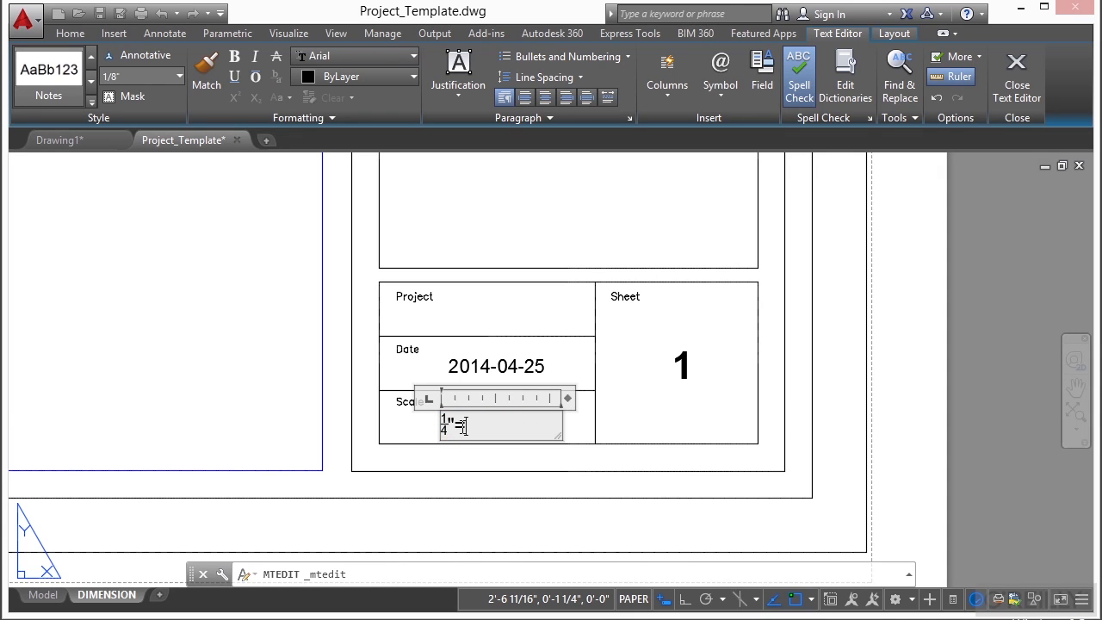
text(1'-0")
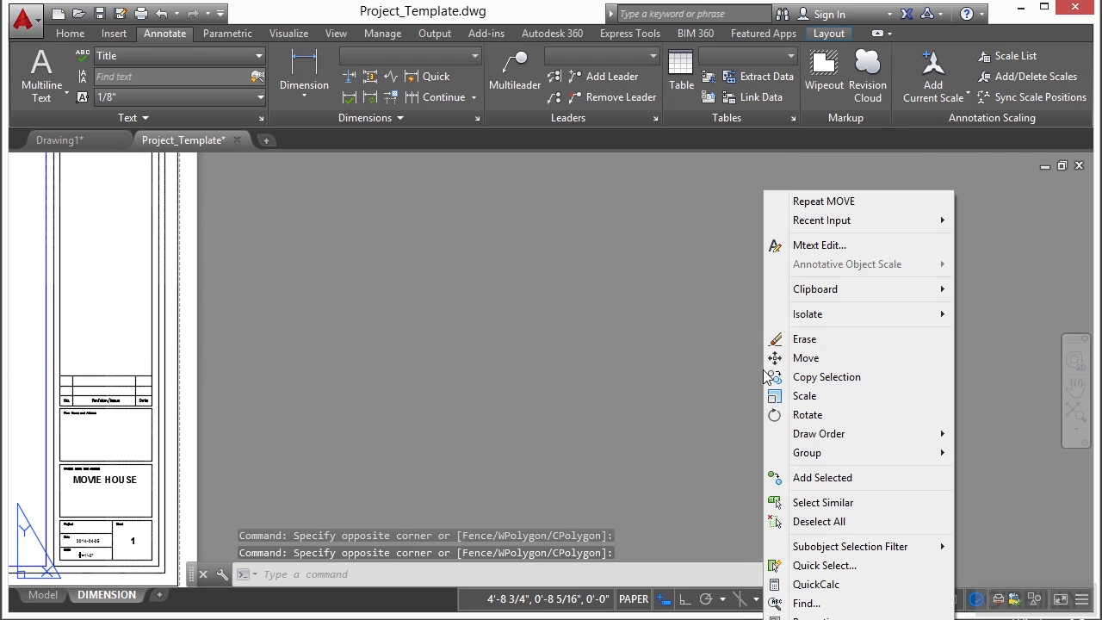
Dismiss the edit menu and view the whole DIMENSION sheet with plan and title block.
click(803, 338)
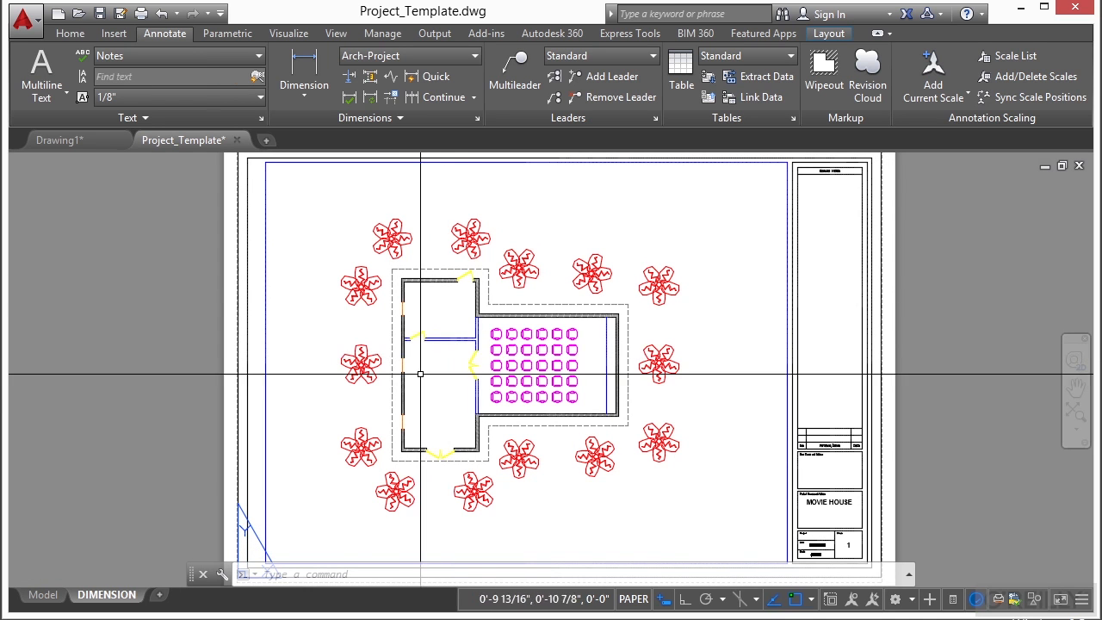
mouse_move(101, 562)
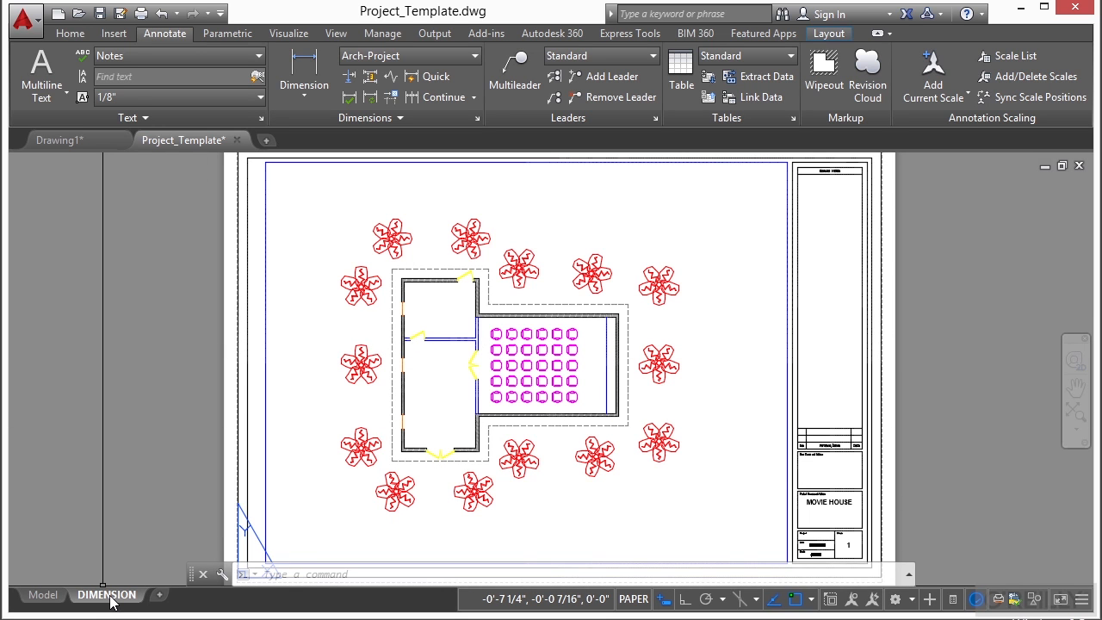
Copy the DIMENSION layout as DIMENSION (2), switch to it, and bring up its tab options.
right_click(83, 595)
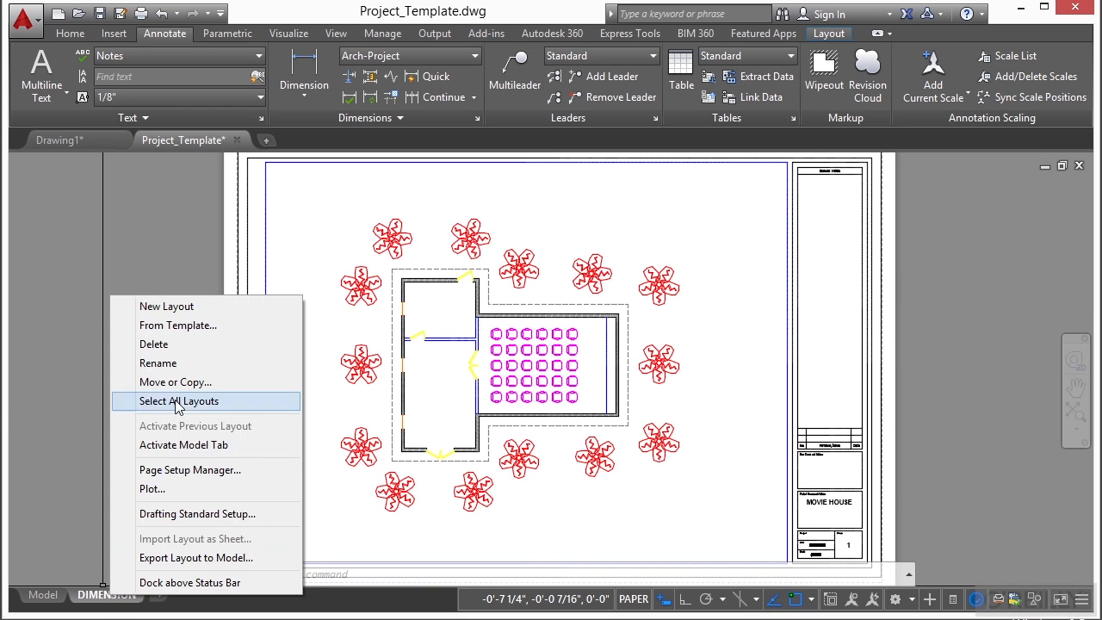
click(175, 381)
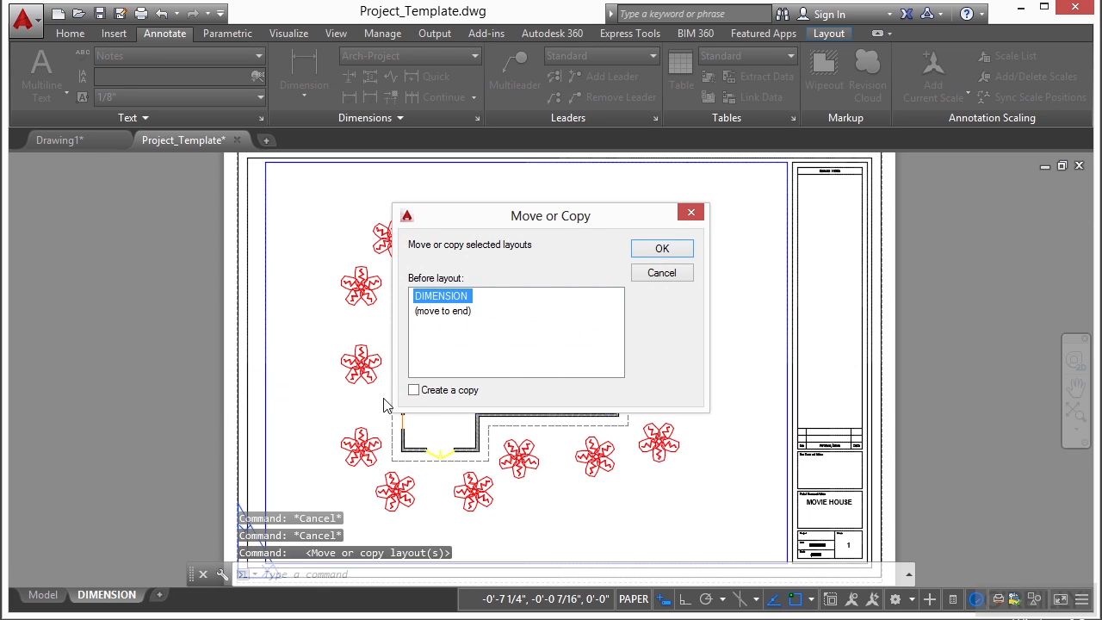
click(413, 390)
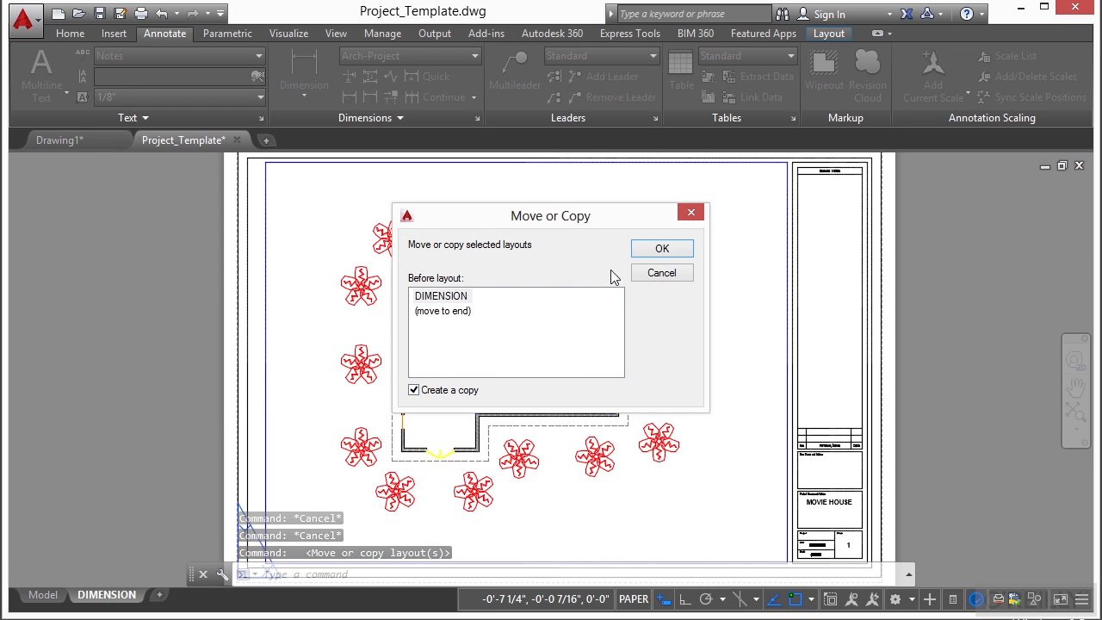
click(661, 248)
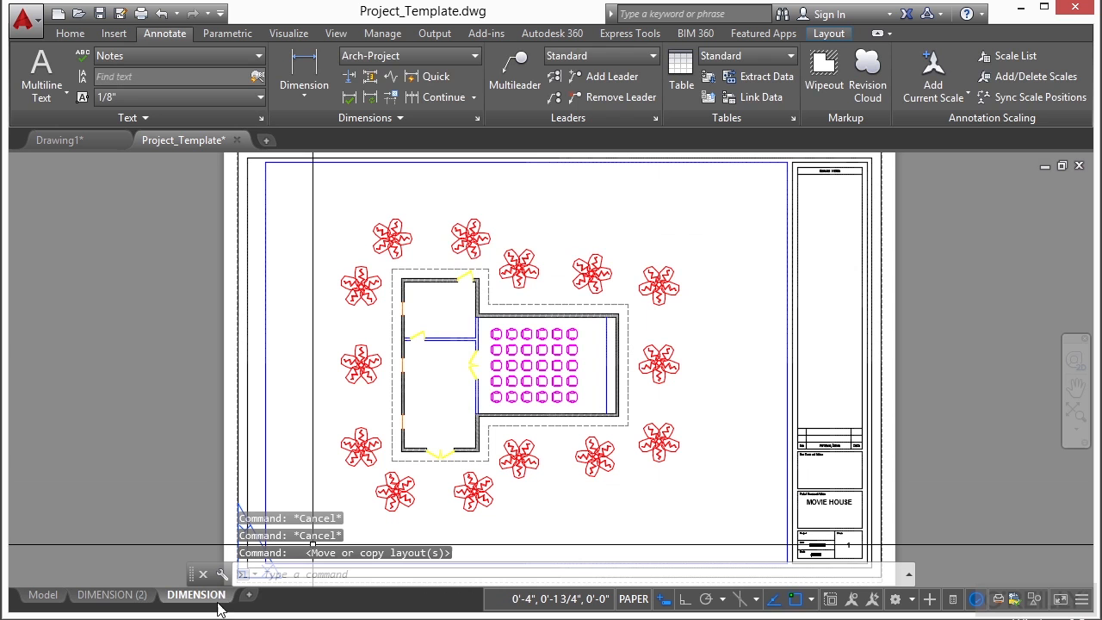
click(114, 594)
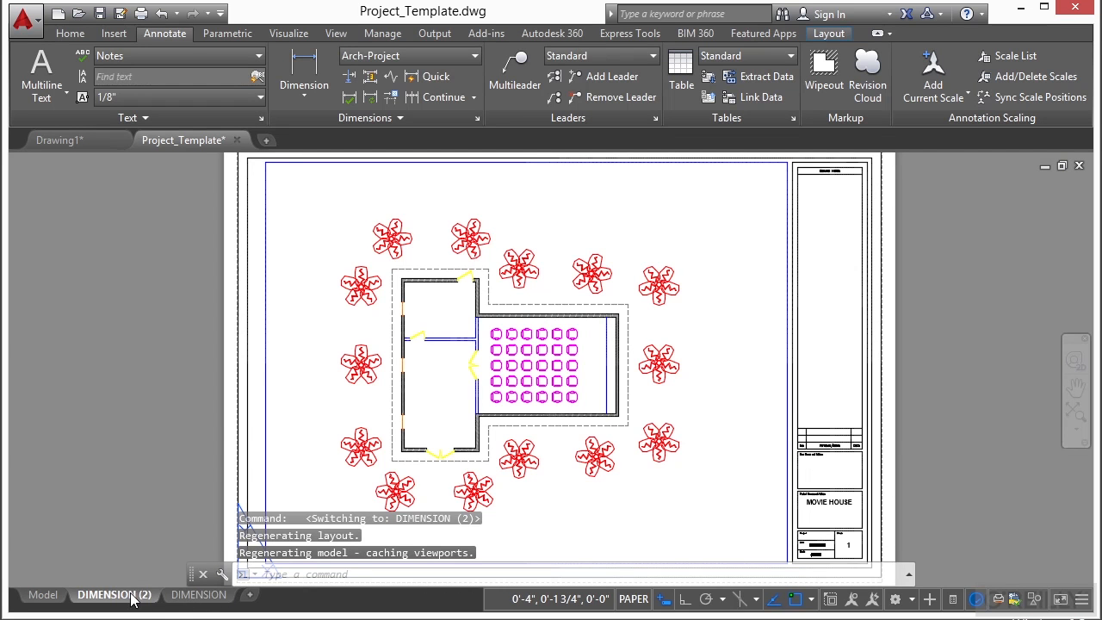
right_click(115, 595)
text(OVERALL)
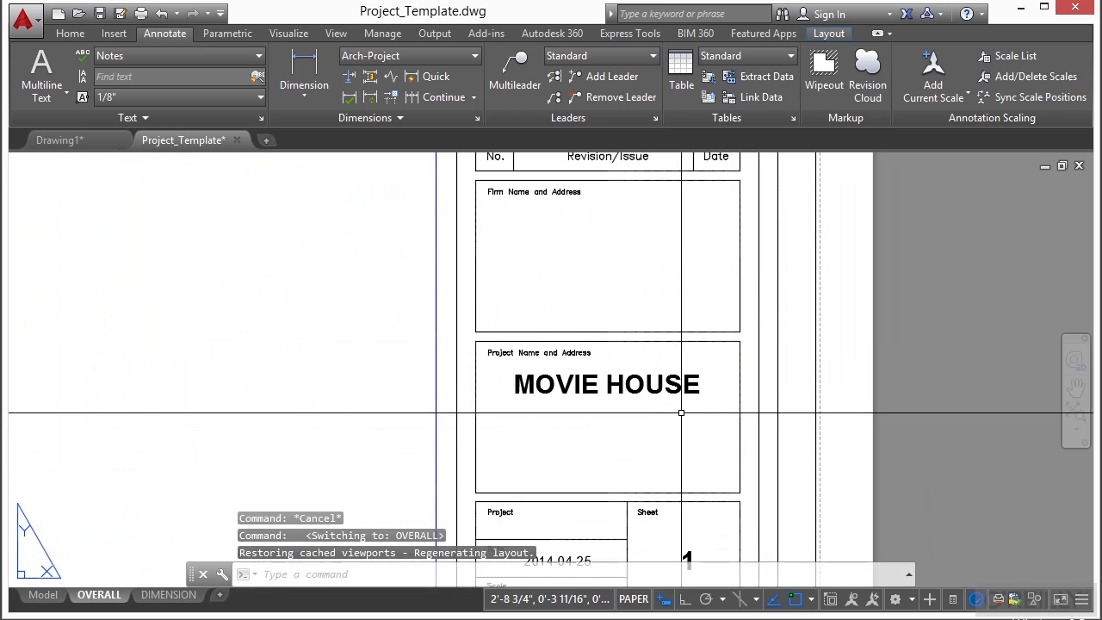
Add OVERALL to the project name so it reads MOVIE HOUSE OVERALL.
double_click(606, 384)
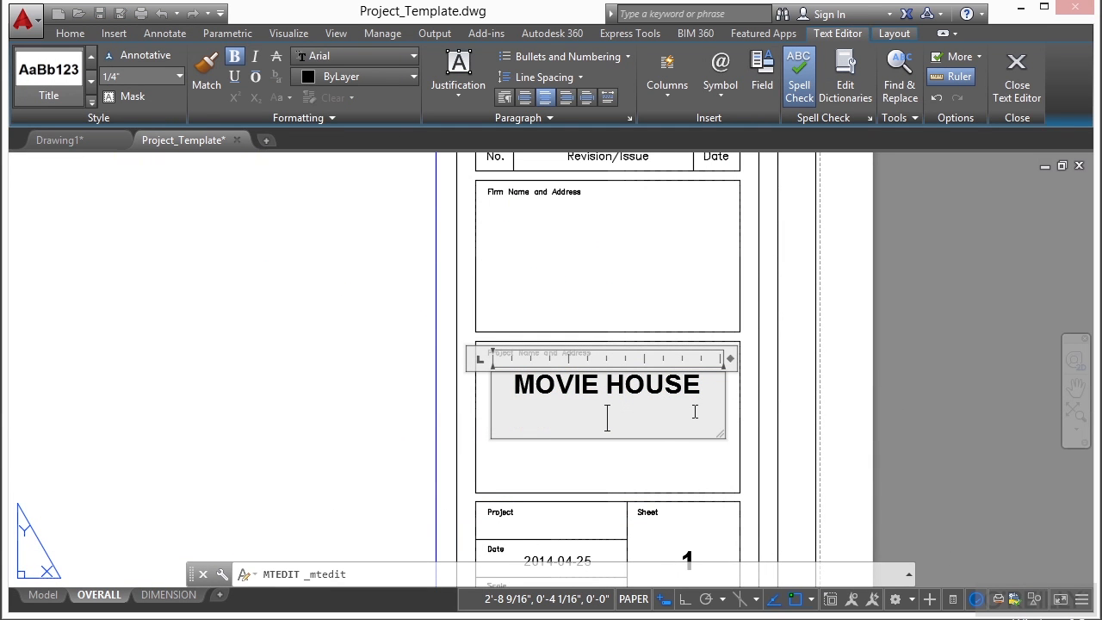
text(OVERALL)
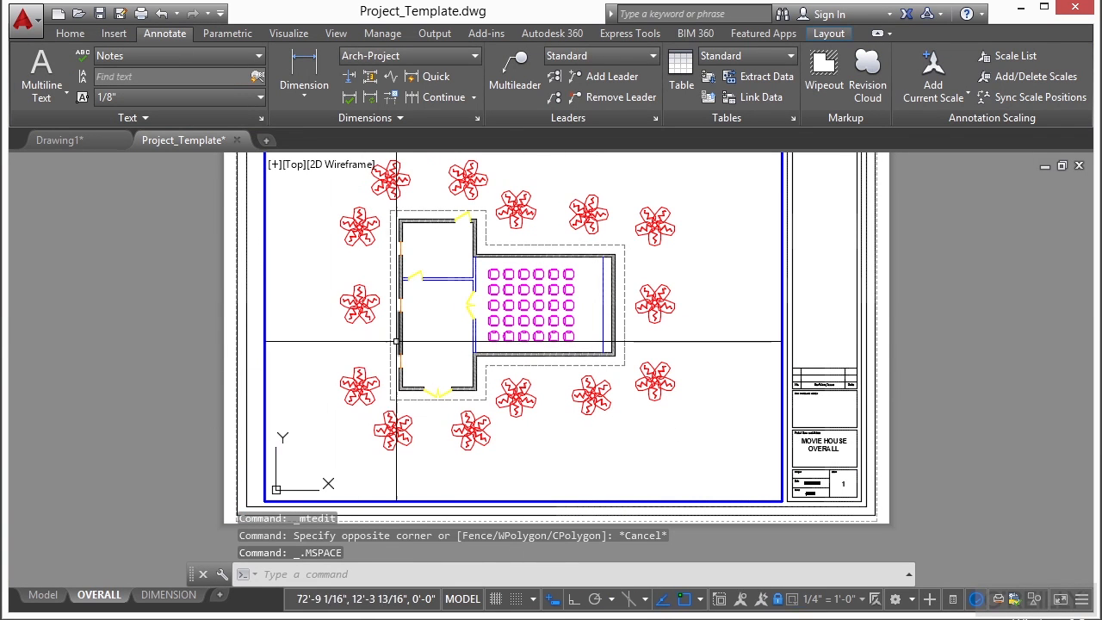
Freeze the dashed outline's layer in the OVERALL sheet's viewport only.
click(69, 33)
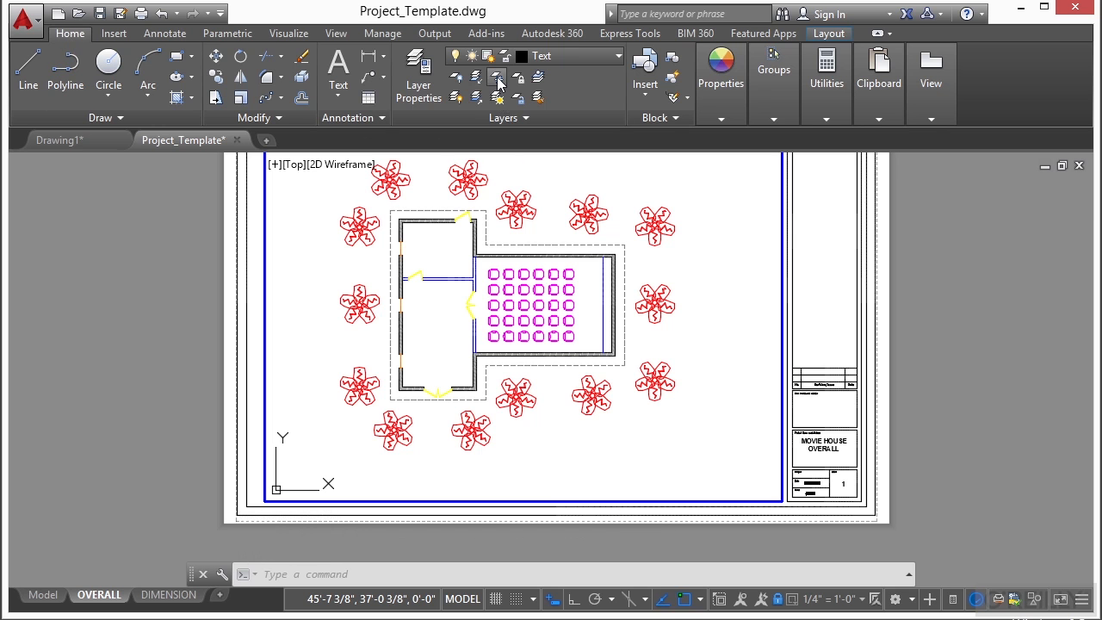
click(498, 77)
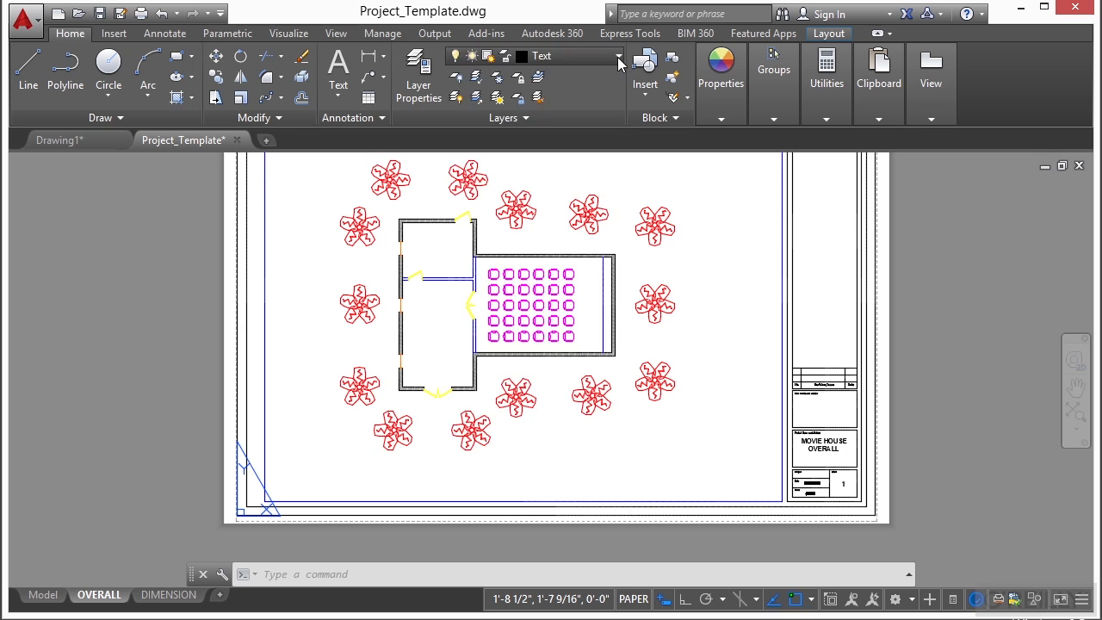
Make Dimension the current layer and Arch-Project the current dimension style.
click(618, 56)
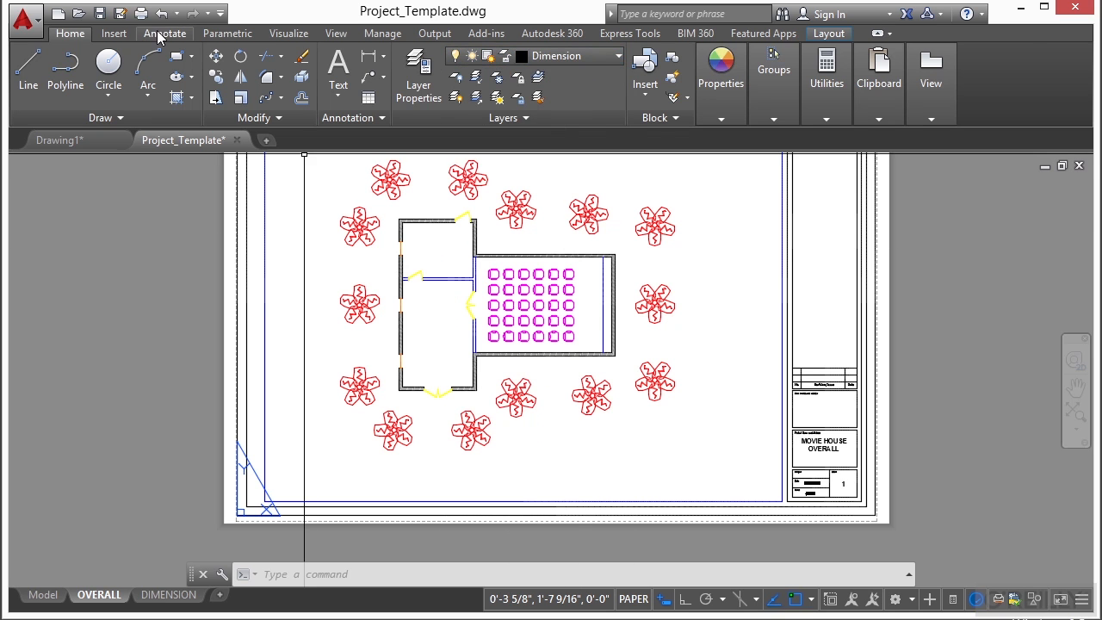
click(165, 33)
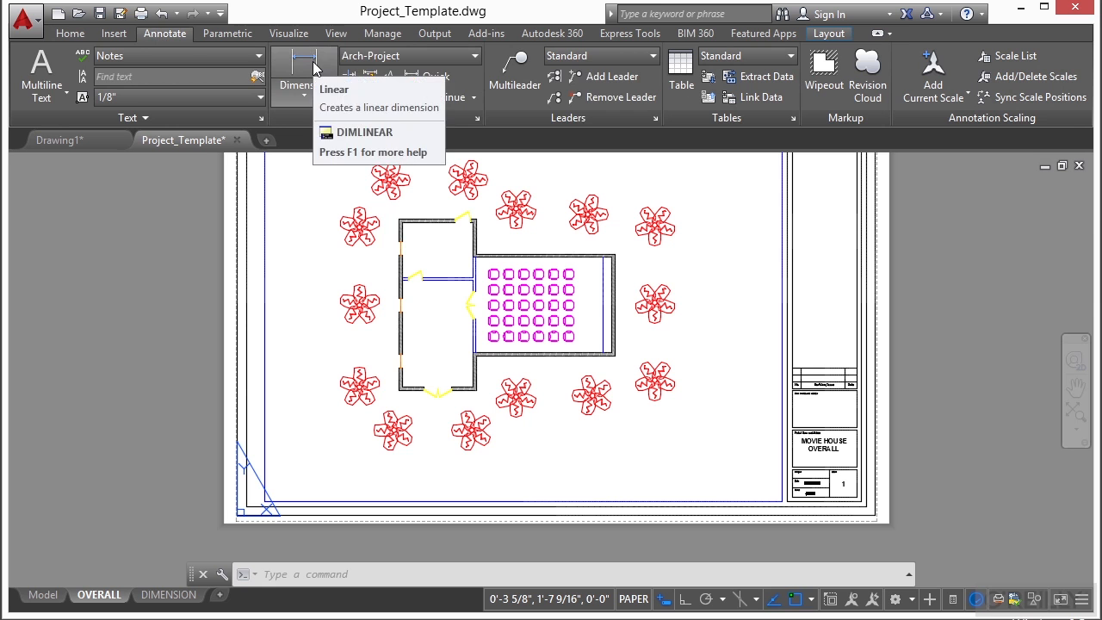
mouse_move(391, 65)
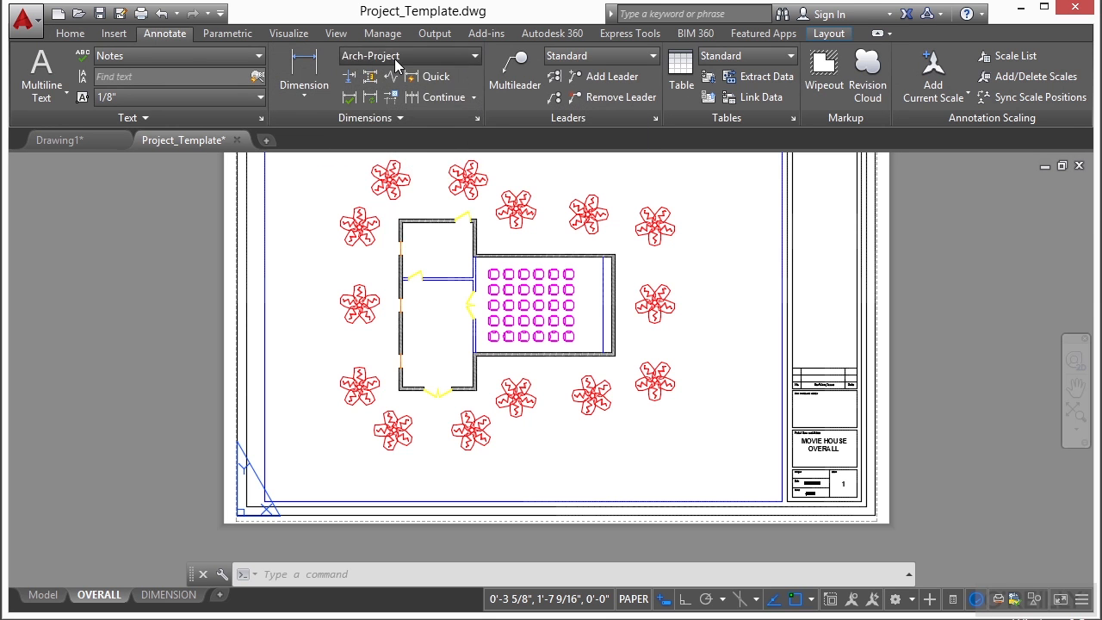
click(473, 55)
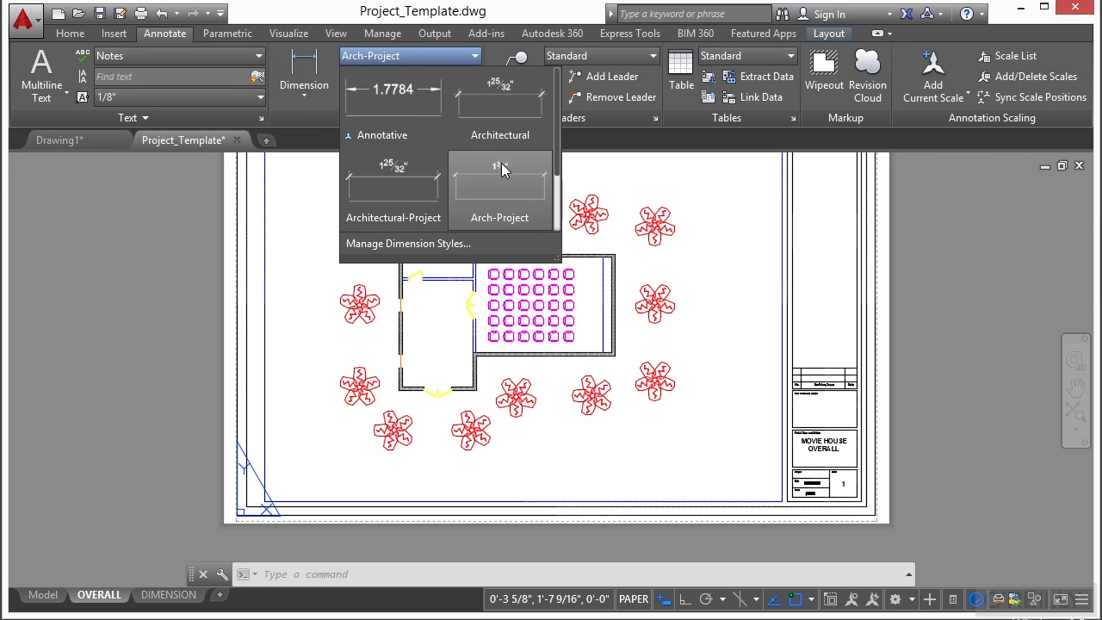
click(500, 181)
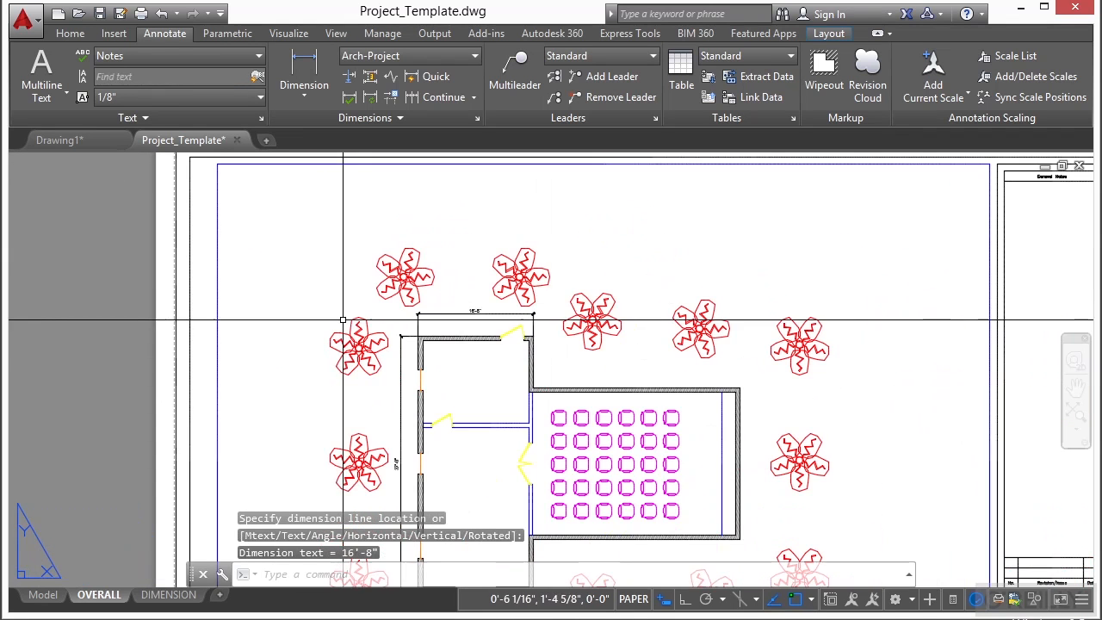
mouse_move(417, 97)
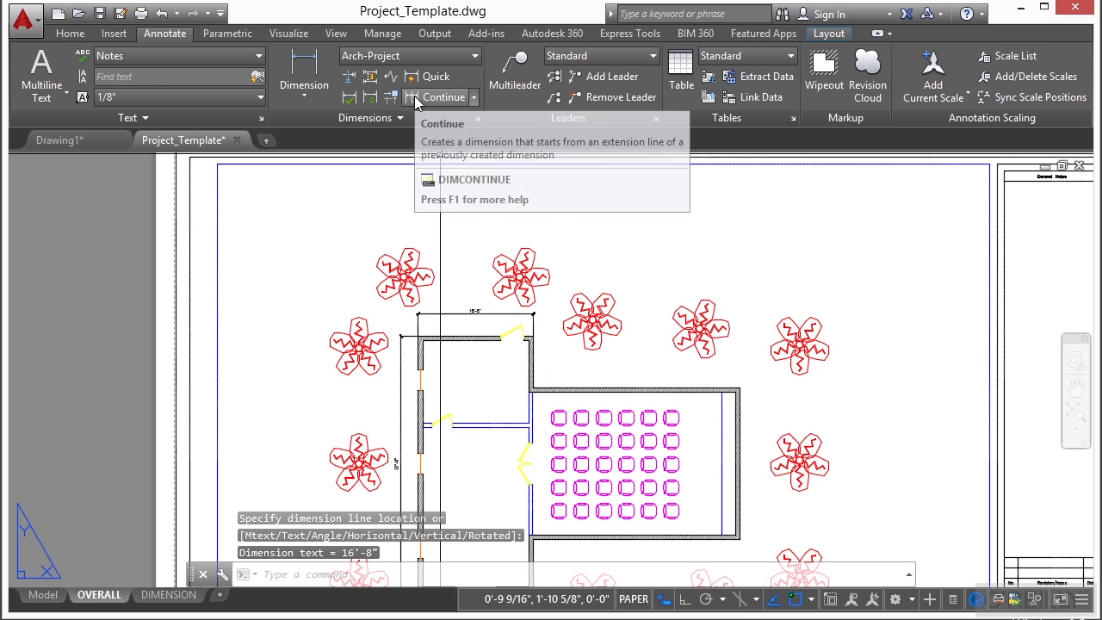